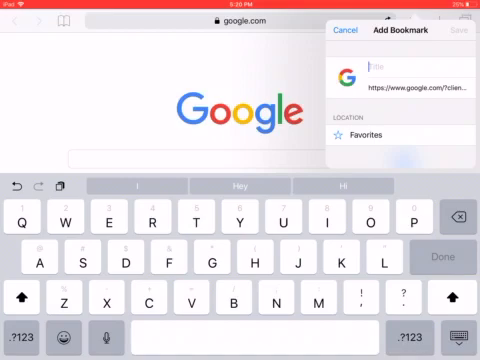
Step: Title the Google bookmark 'Web Inspector', keeping its location as Favorites
type("We")
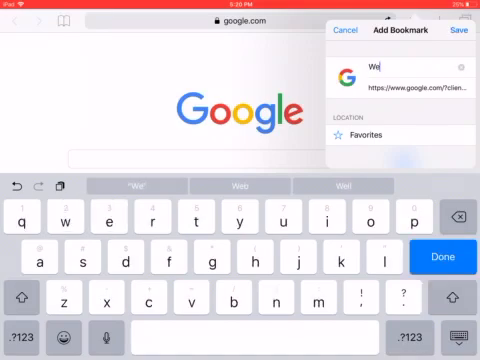
key("backspace")
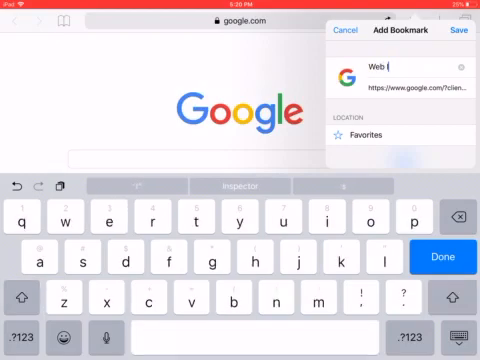
type("Inspctor")
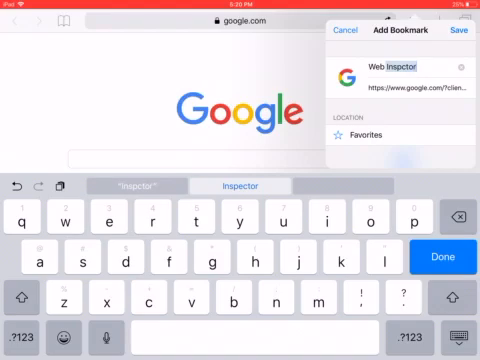
left_click(240, 184)
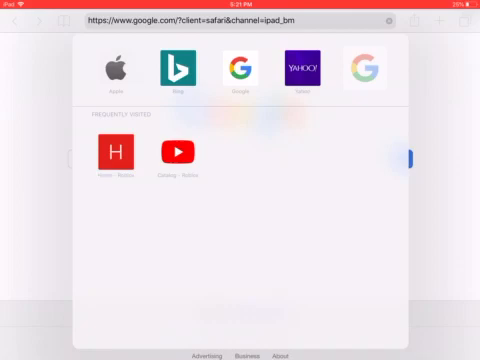
Step: Bring up the new Favorites bookmark's Delete/Edit options twice and dismiss them
left_click(360, 72)
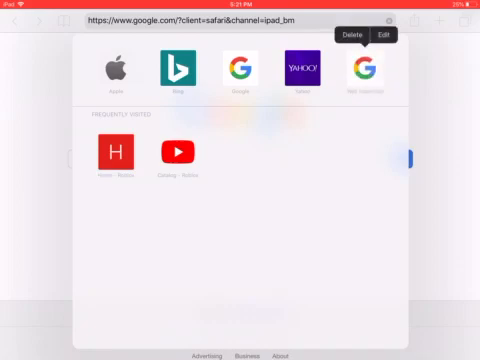
left_click(386, 36)
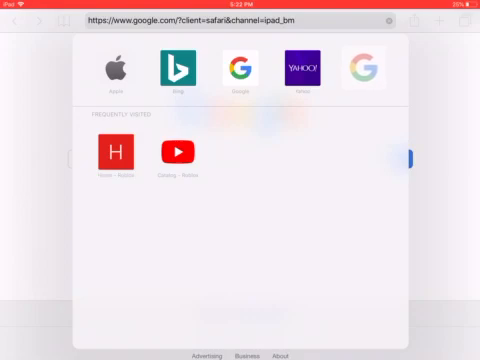
left_click(358, 70)
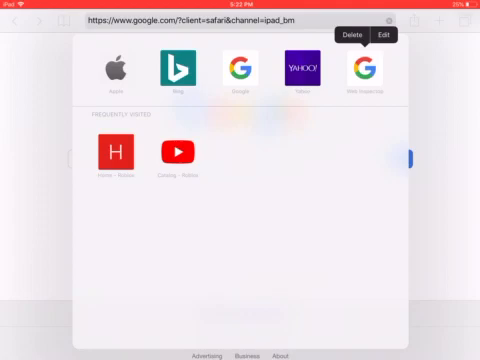
left_click(384, 36)
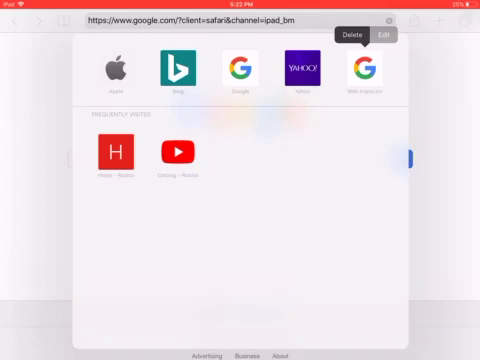
left_click(388, 36)
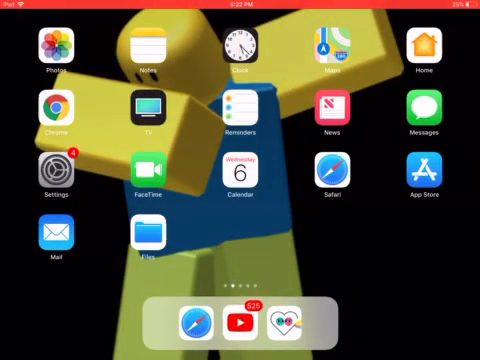
Step: Launch YouTube from the dock to the iOS 11 inspect-element tutorial video
left_click(240, 320)
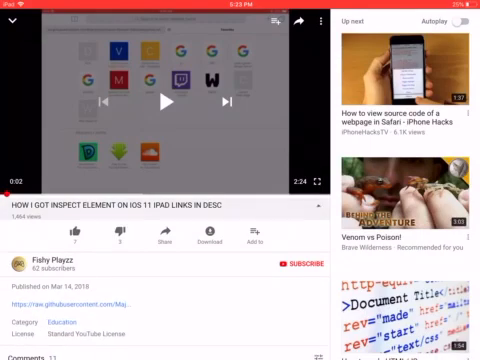
Step: Scroll the video page down to its description with the bookmarklet code link
scroll("down", 3)
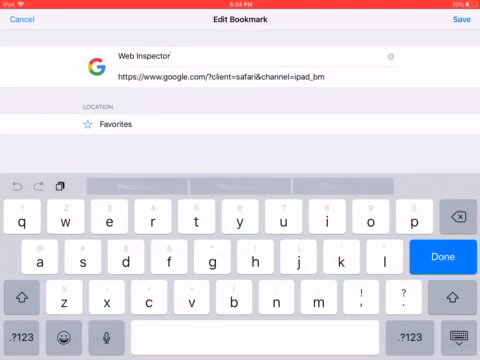
Step: Replace the Web Inspector bookmark's address with the JavaScript bookmarklet code and save it to Favorites
left_click(440, 256)
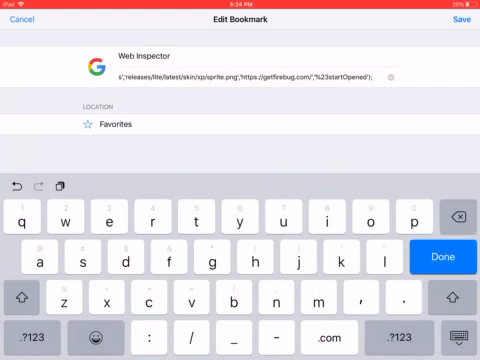
left_click(438, 256)
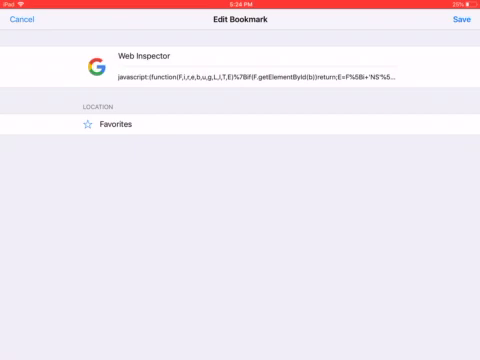
left_click(20, 20)
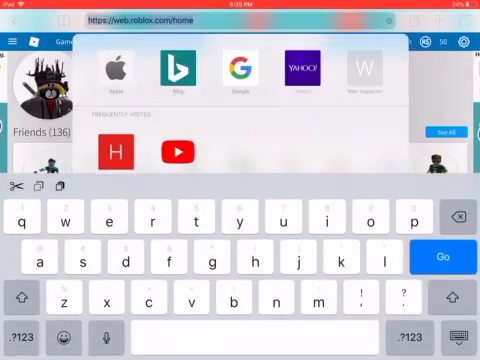
left_click(168, 74)
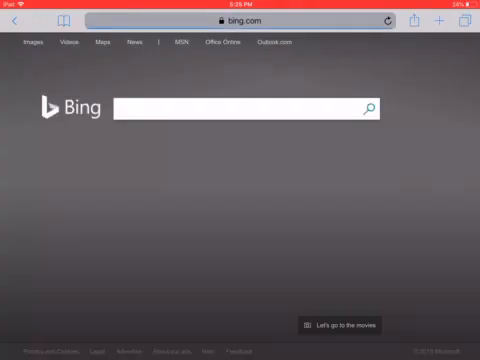
left_click(240, 108)
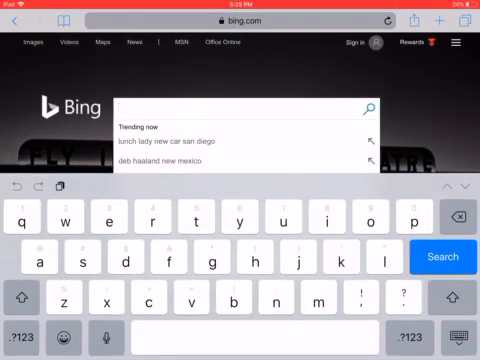
type("ww")
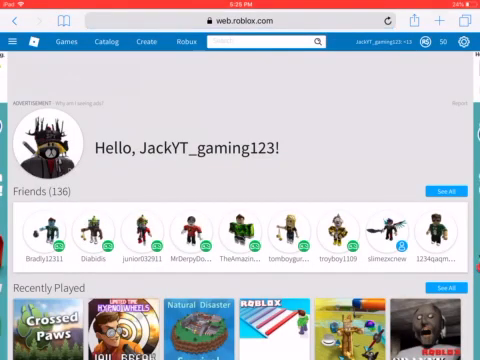
left_click(412, 18)
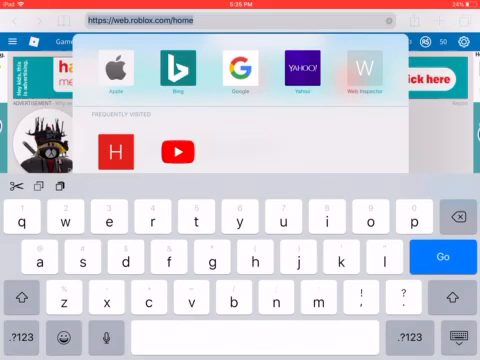
Step: Load Bing from Favorites and run the Web Inspector bookmarklet over it, then head to Google
left_click(176, 70)
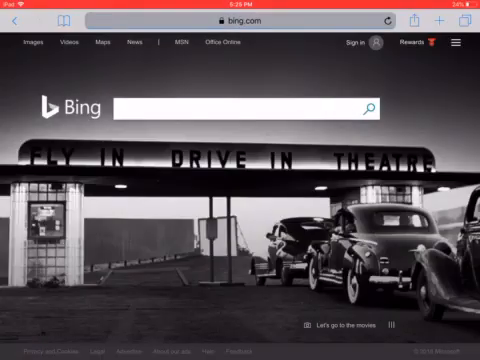
left_click(420, 18)
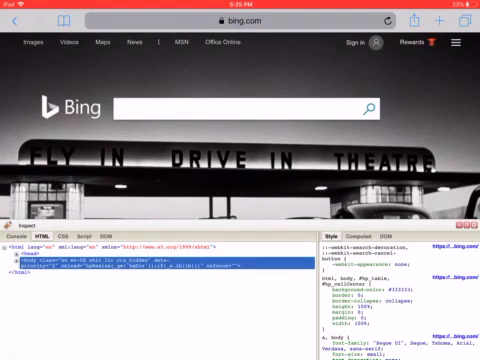
left_click(56, 234)
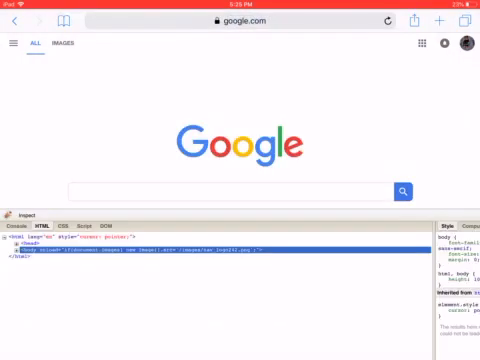
Step: Browse Google's window properties in the inspector's Window tab, then view the page source
left_click(108, 226)
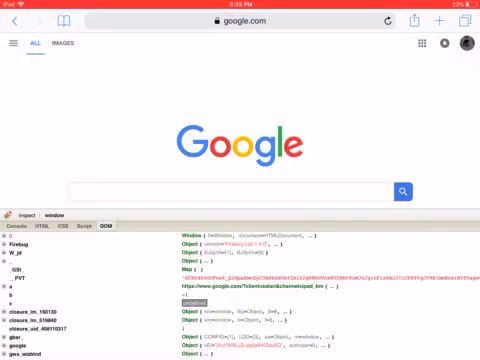
scroll("down", 3)
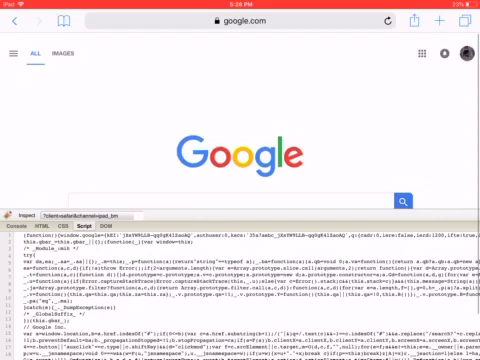
left_click(48, 216)
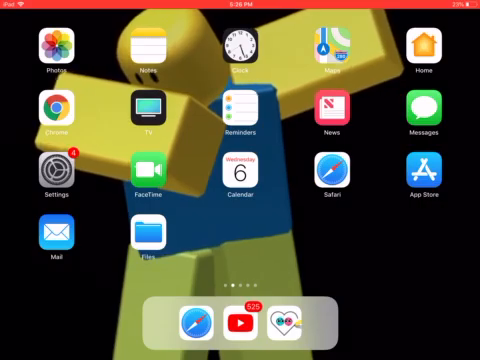
Step: Swipe right on the Home Screen to show the Today View with news headlines
scroll("right", 3)
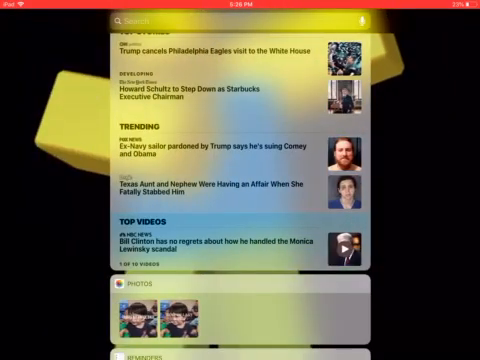